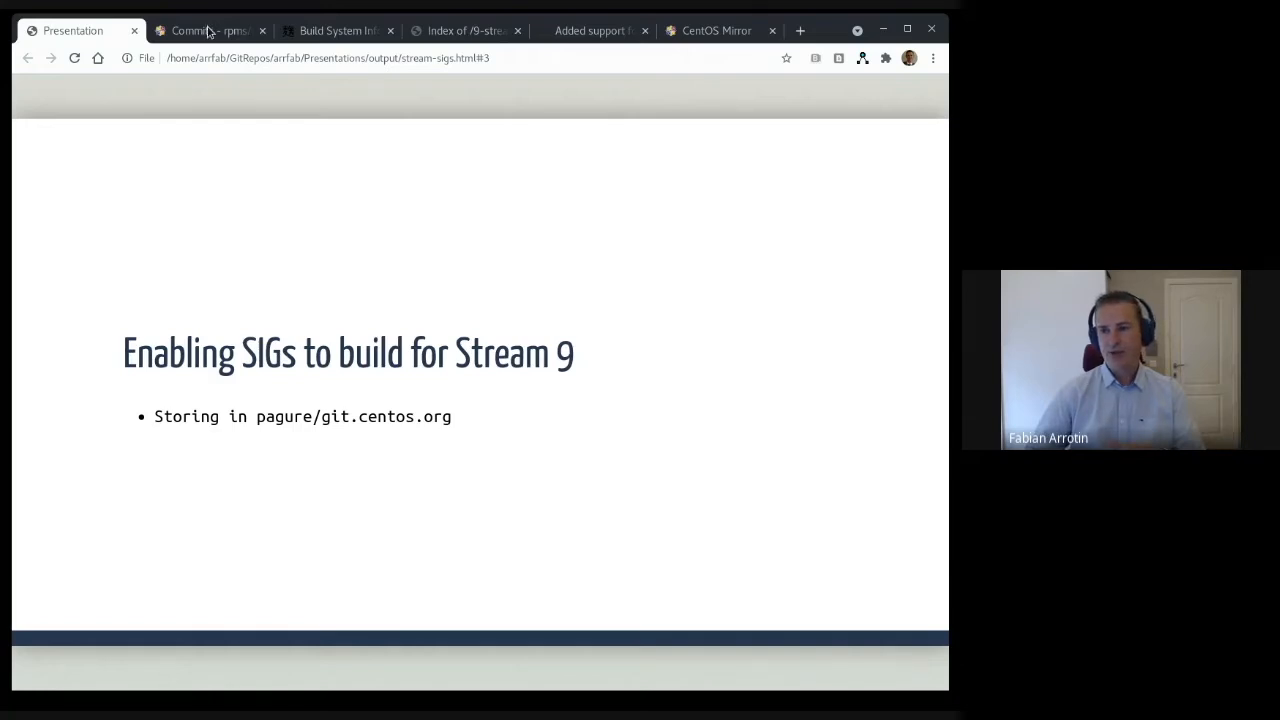
Step: Show the four commits of kmod-aacraid on the c9s-sig-kmods branch in Pagure
left_click(207, 30)
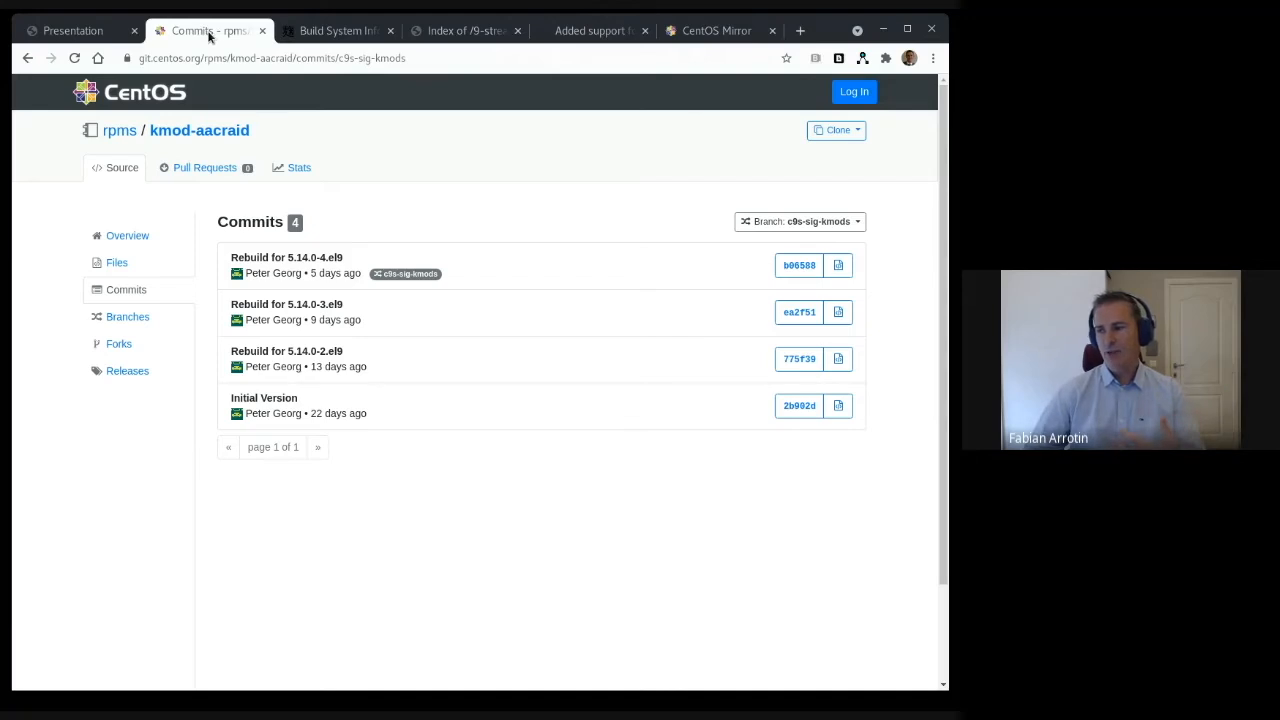
left_click(798, 221)
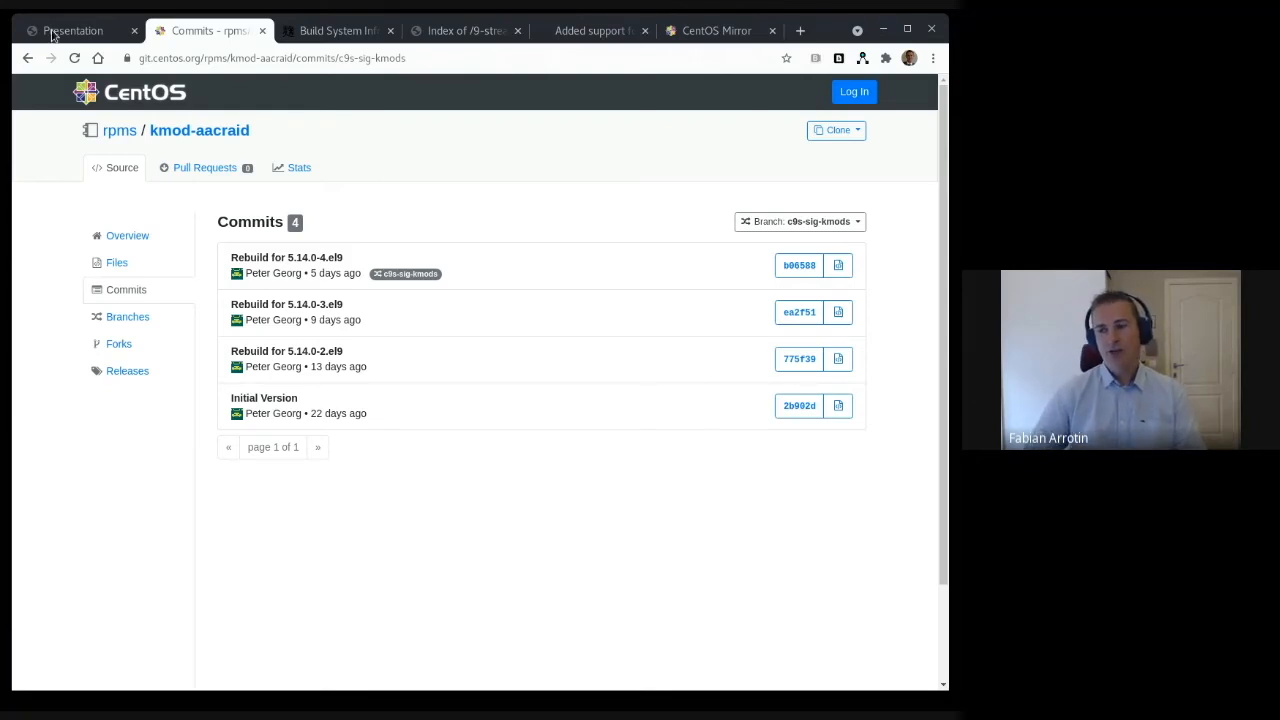
Step: Return to the slideshow and reveal the 'Creating tags and allowing to build' point
left_click(72, 30)
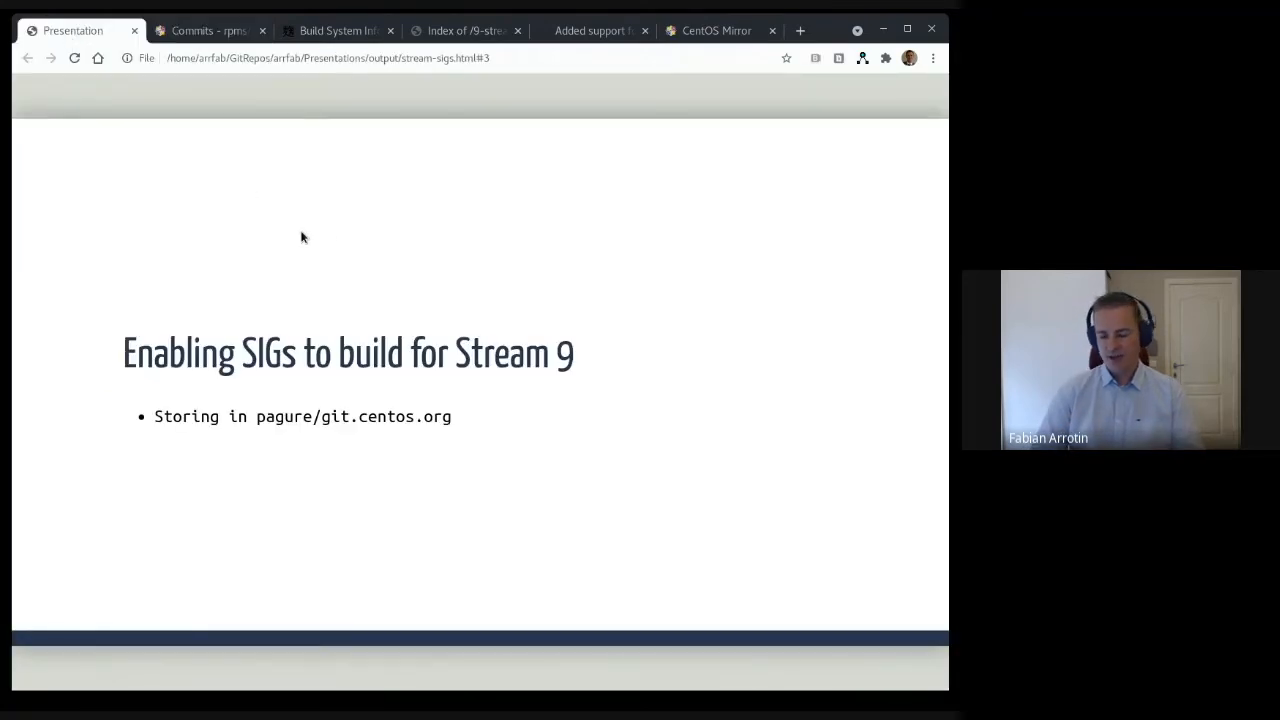
key("Right")
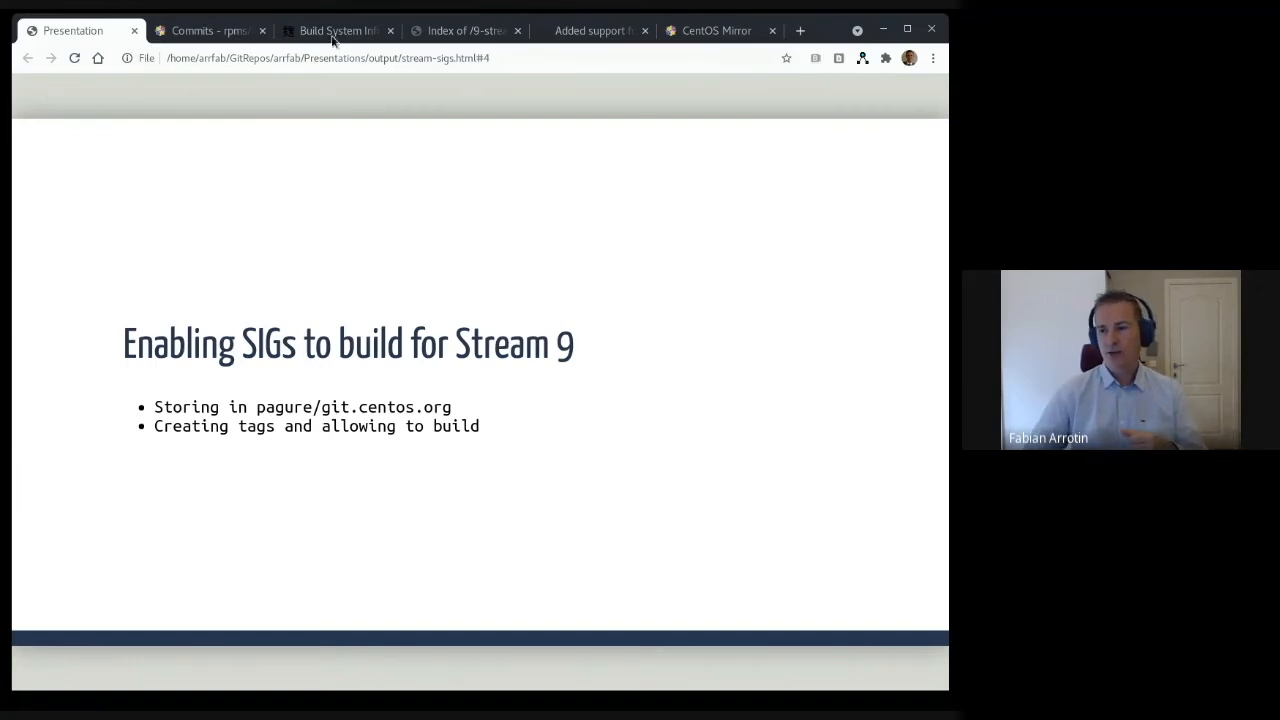
Step: Search Koji Web tags for *kmods9s*, returning eight main and rebuild tags
left_click(337, 30)
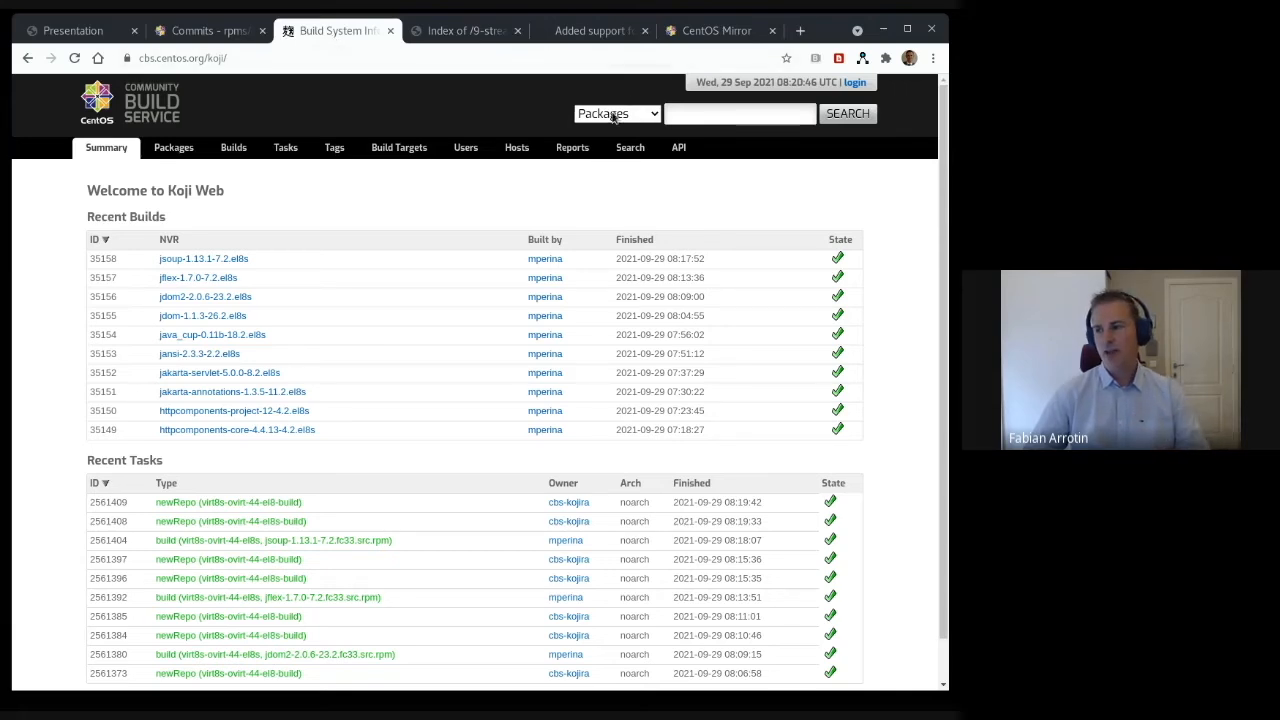
left_click(617, 113)
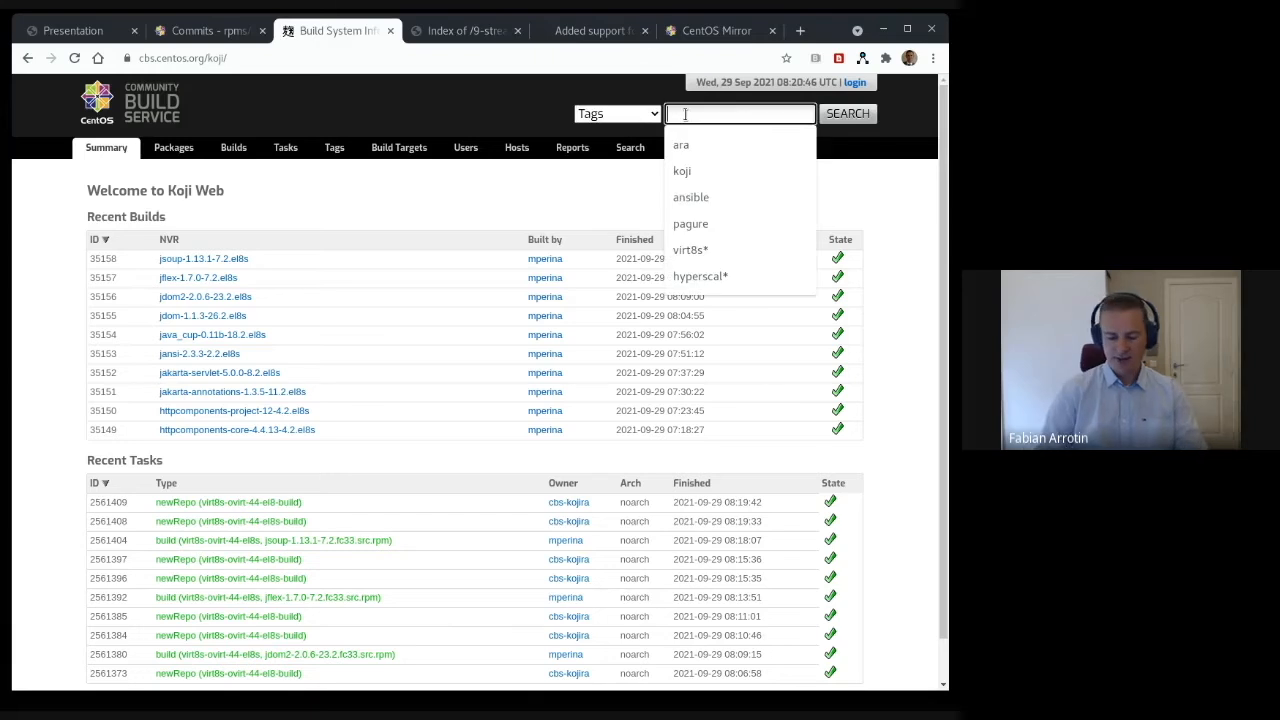
type("kmods9s*")
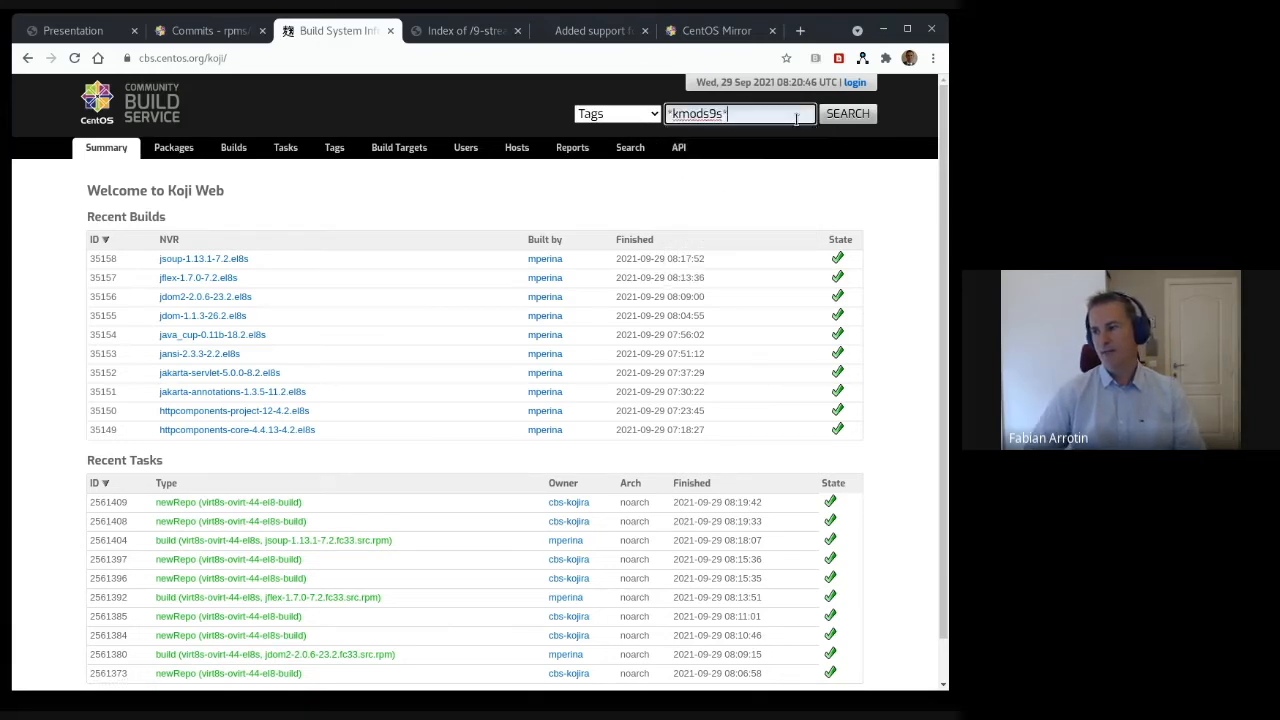
left_click(847, 113)
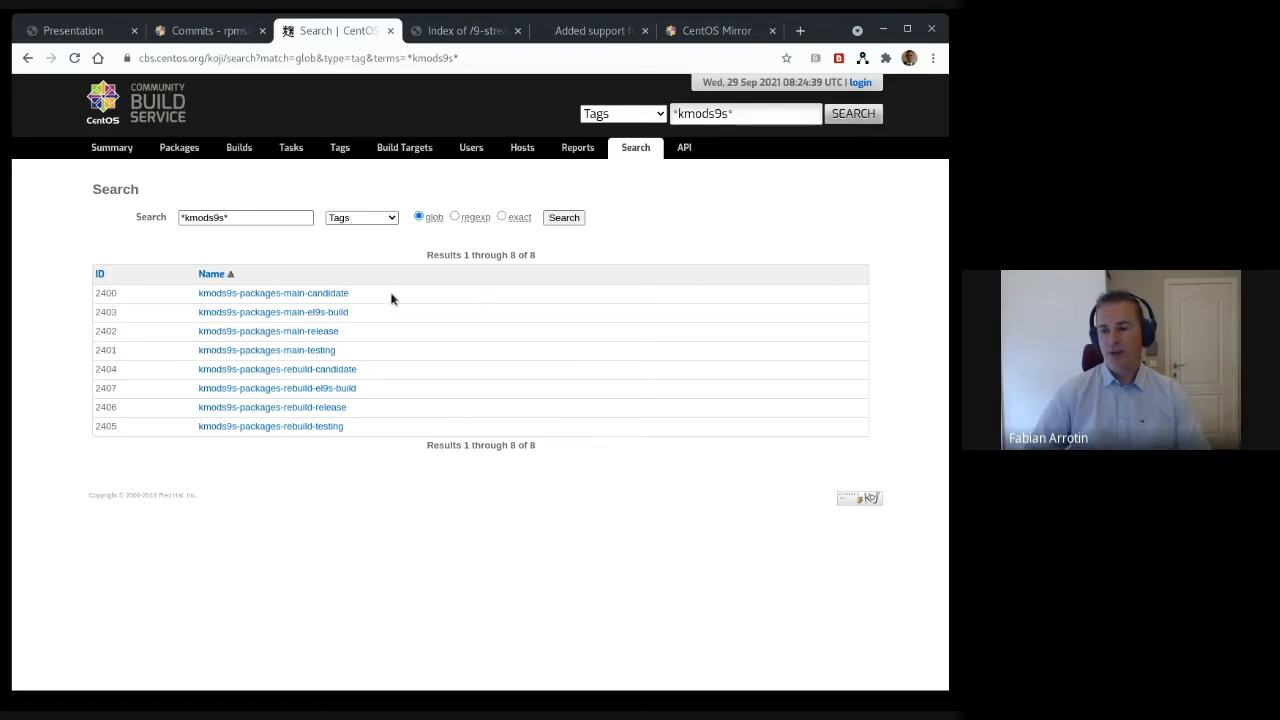
mouse_move(330, 355)
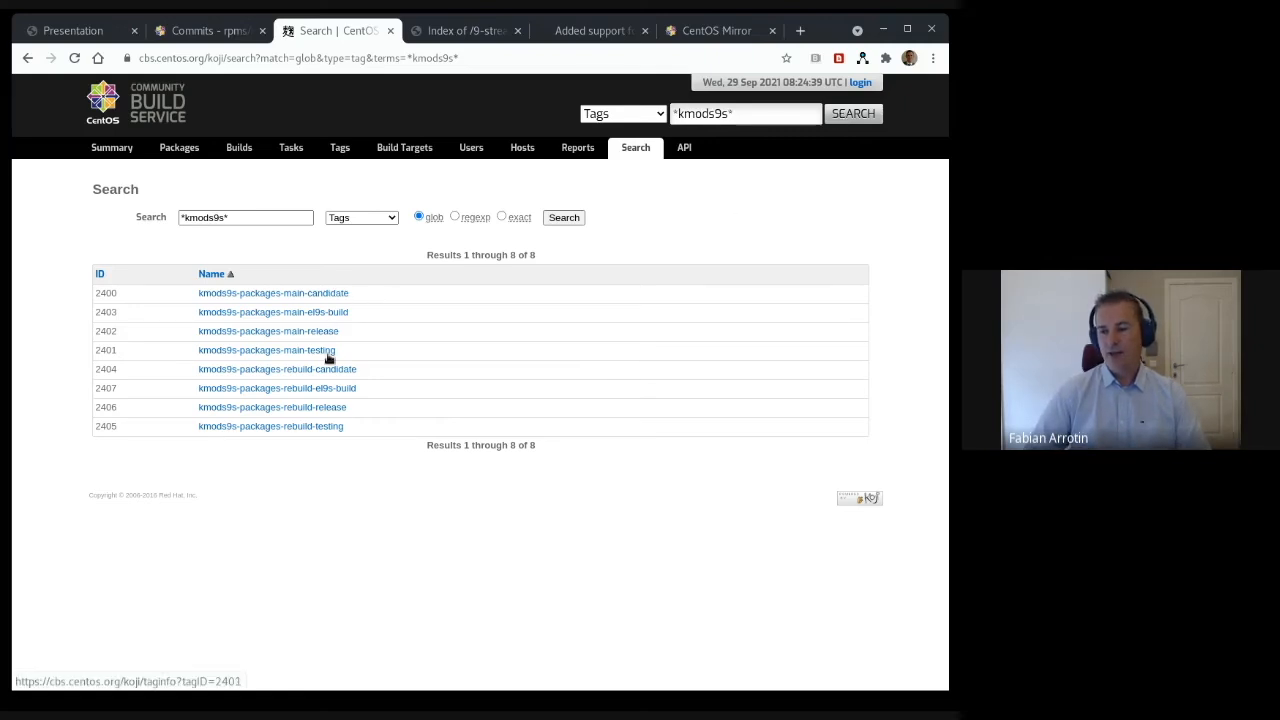
Step: Review kmod-aacraid-5.14.0-3.el9s from kmods9s-packages-rebuild-testing: its tags, RPMs and logs
left_click(267, 349)
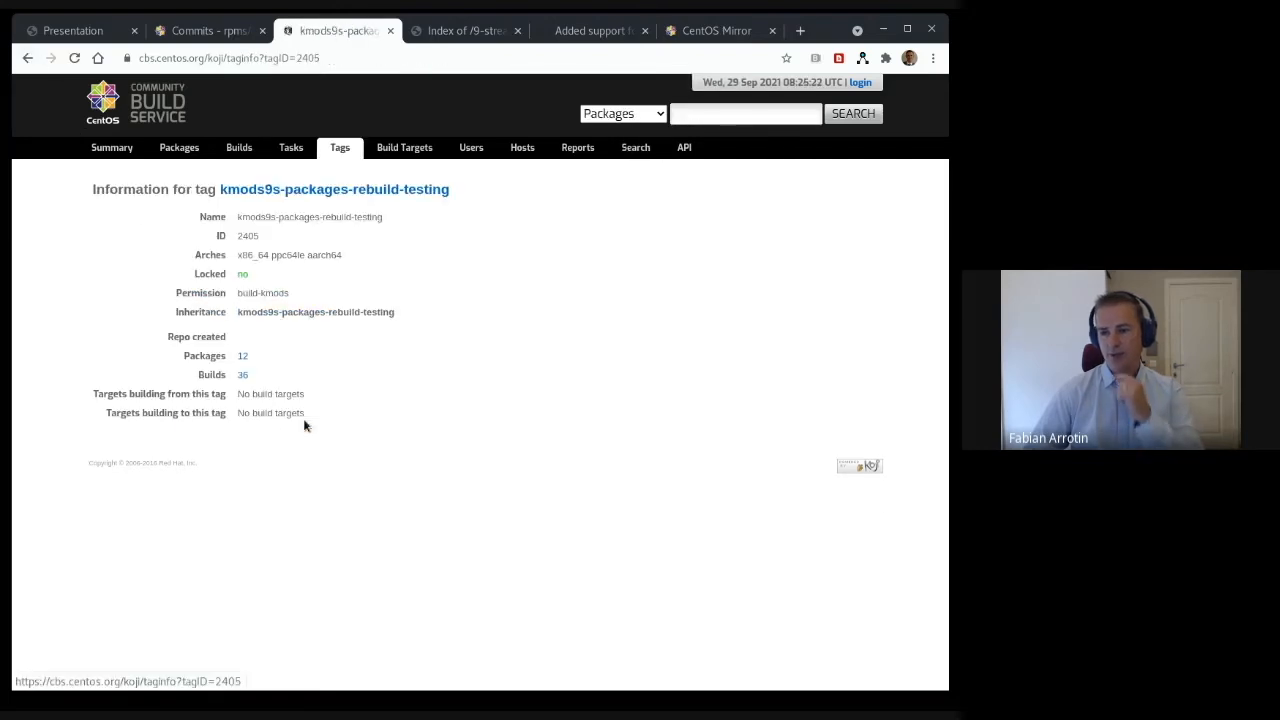
left_click(242, 374)
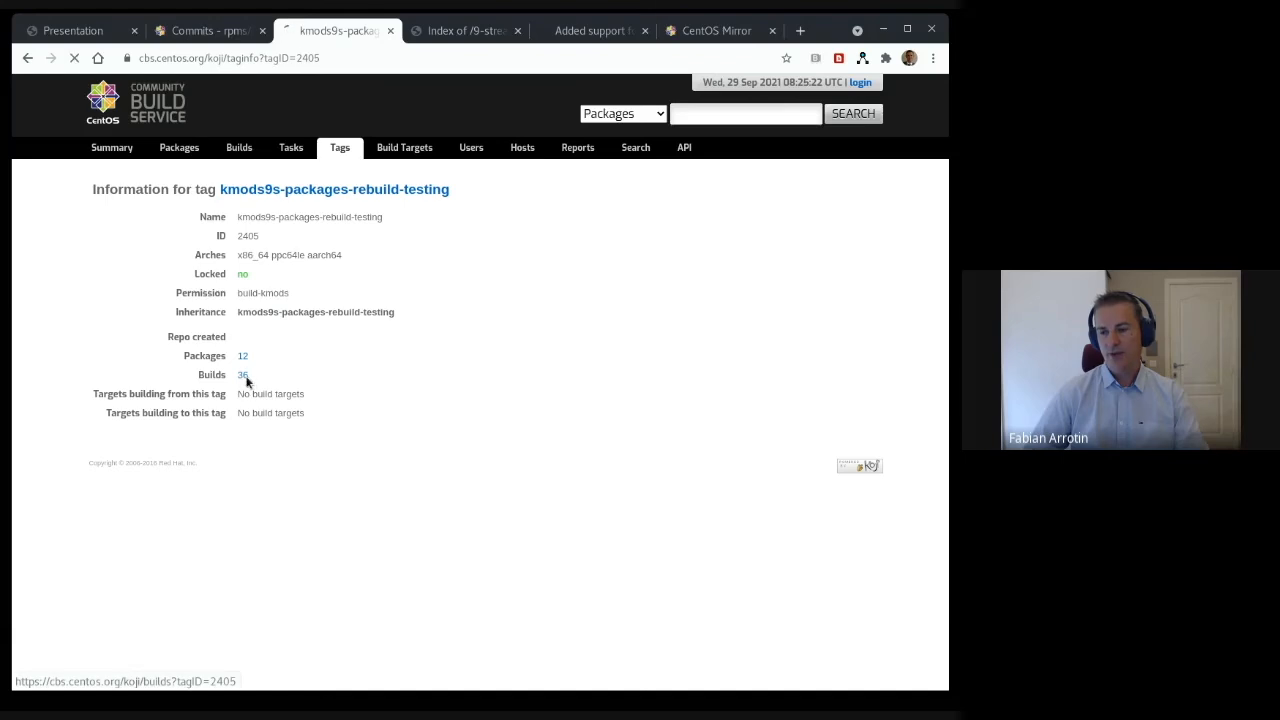
left_click(243, 374)
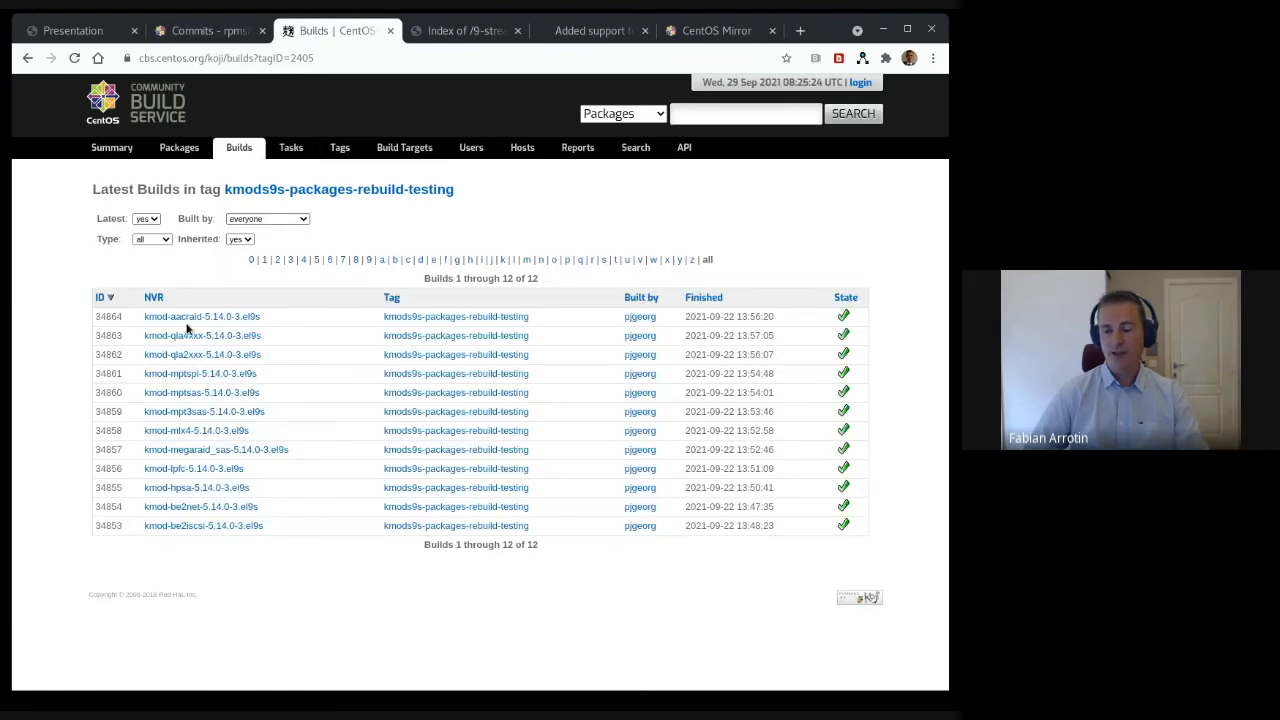
mouse_move(187, 316)
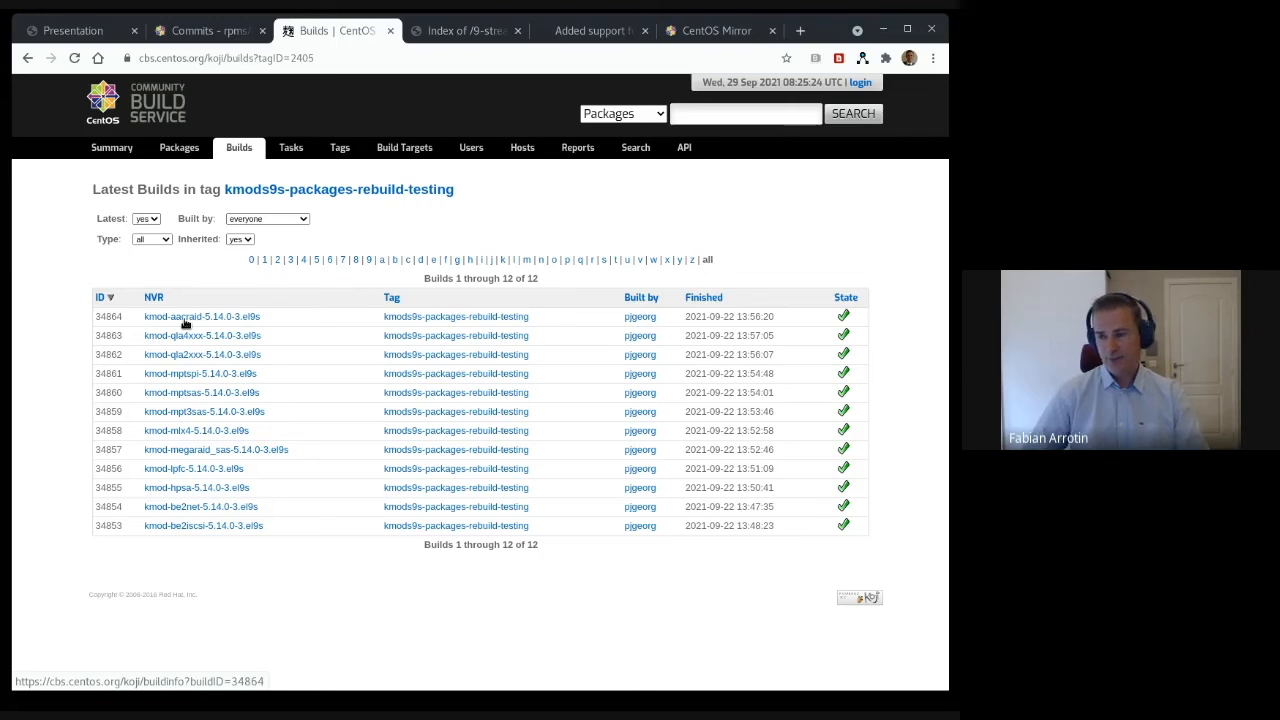
left_click(201, 316)
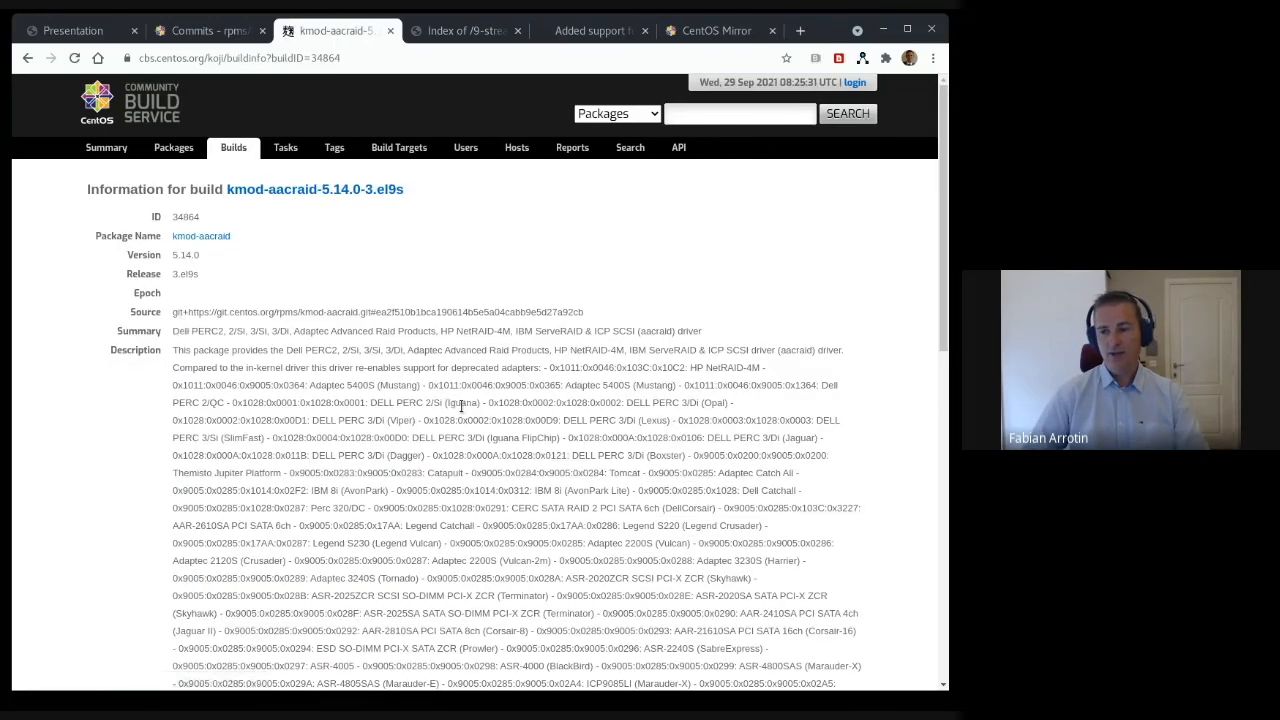
scroll("down", 3)
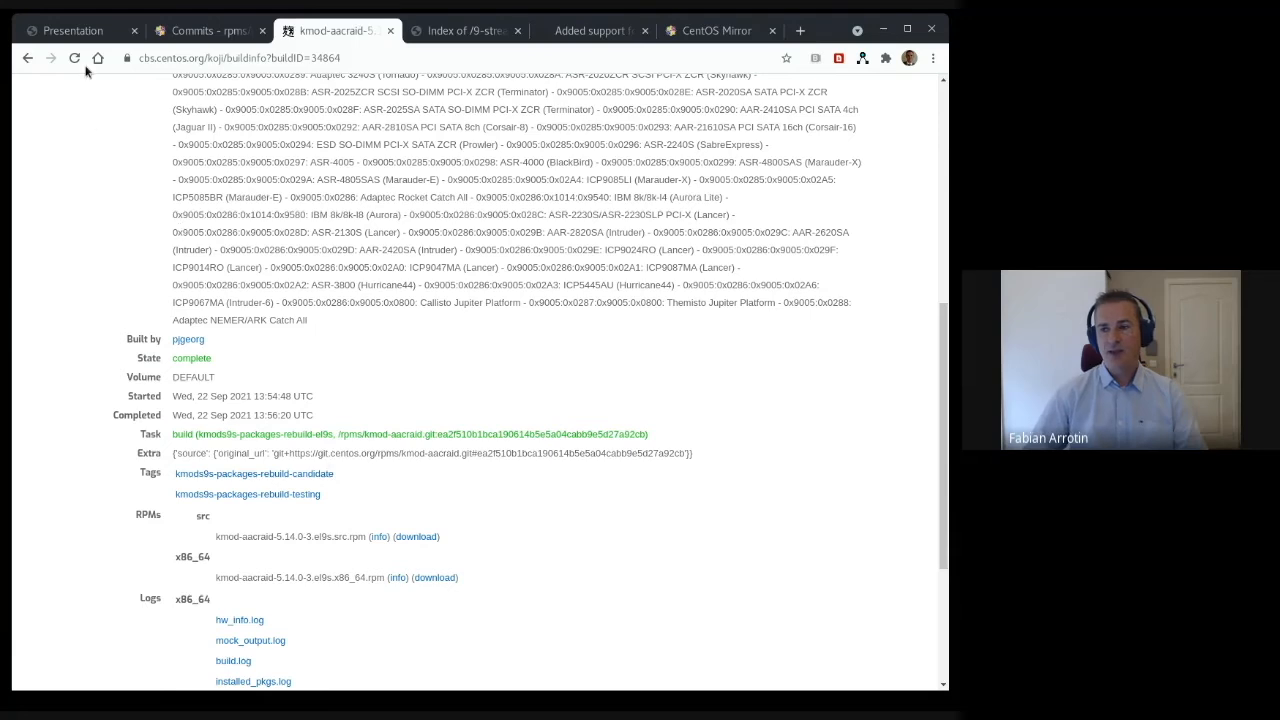
left_click(72, 30)
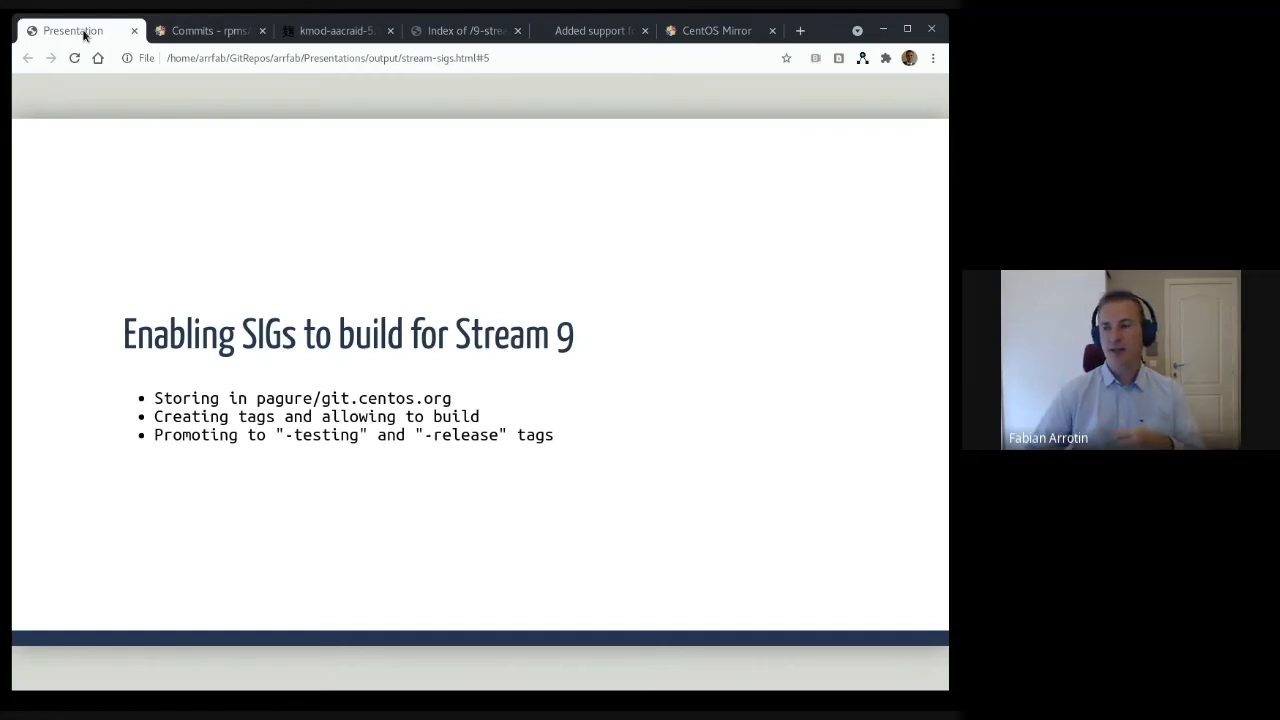
Step: Show the kmods packages-rebuild buildlogs listing, then return to the slideshow
left_click(465, 30)
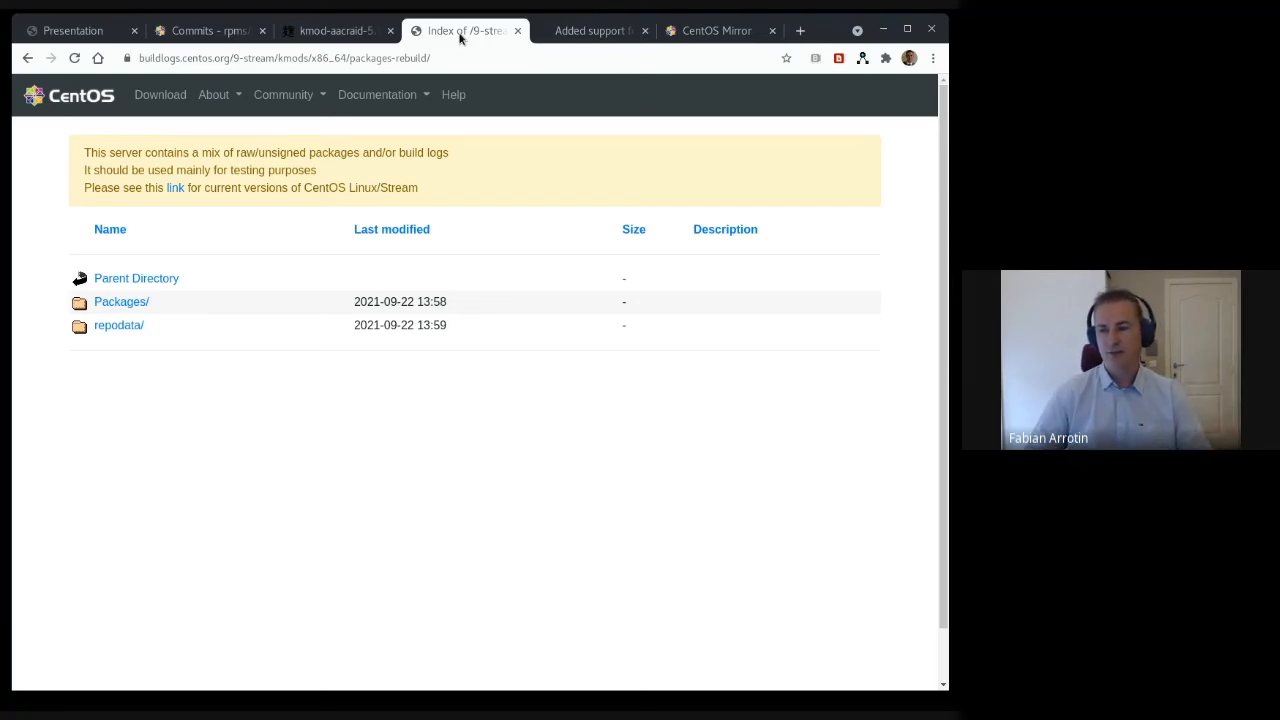
left_click(72, 30)
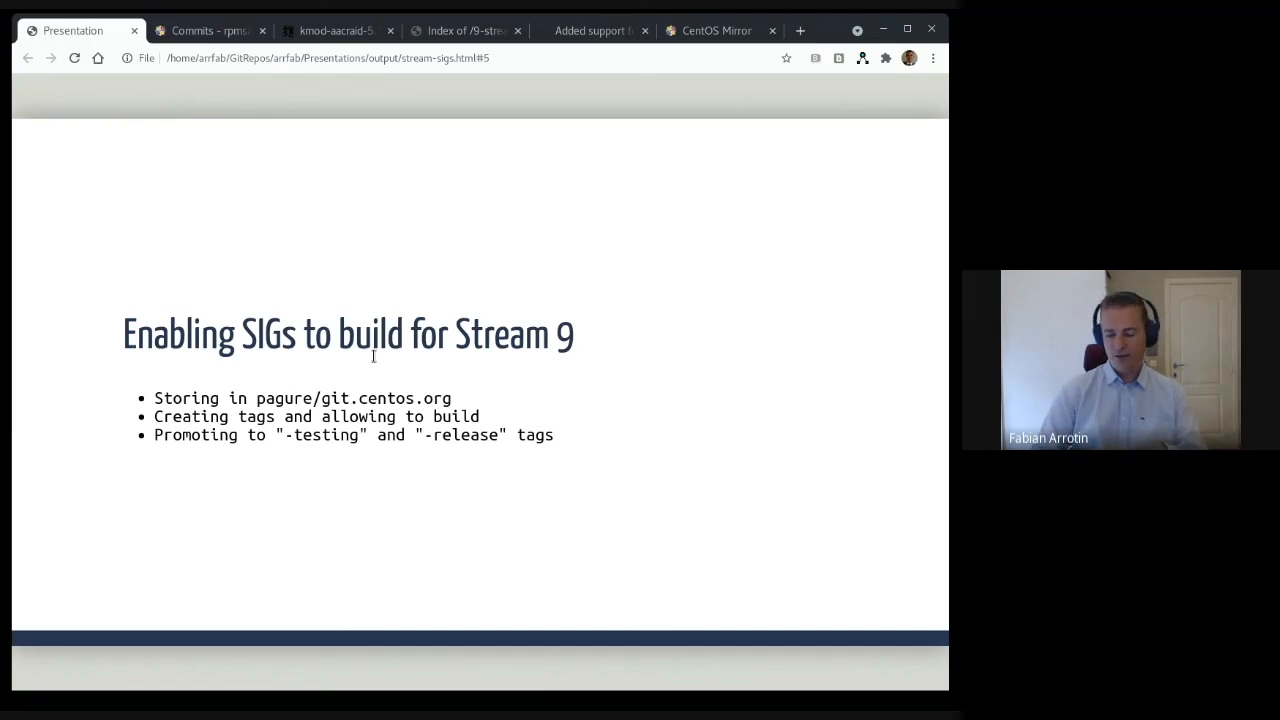
Step: Reveal the fourth bullet on signing and pushing to the mirrors CDN
key("right")
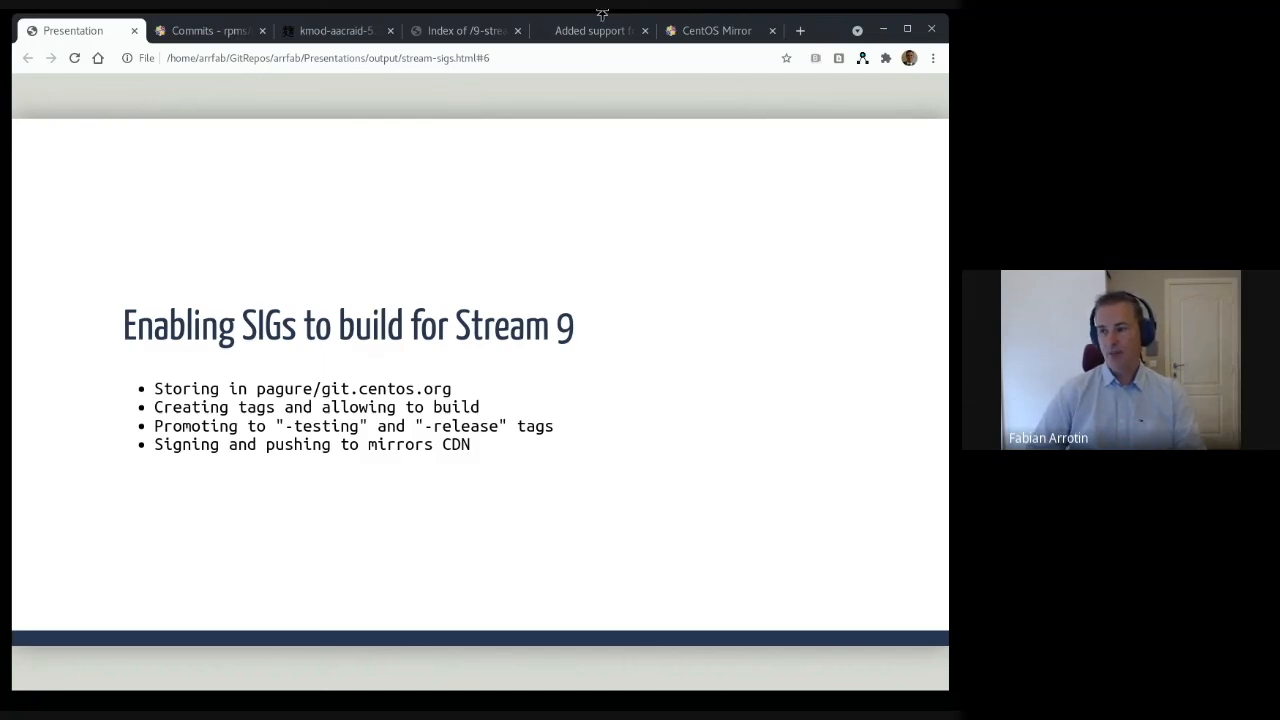
mouse_move(715, 30)
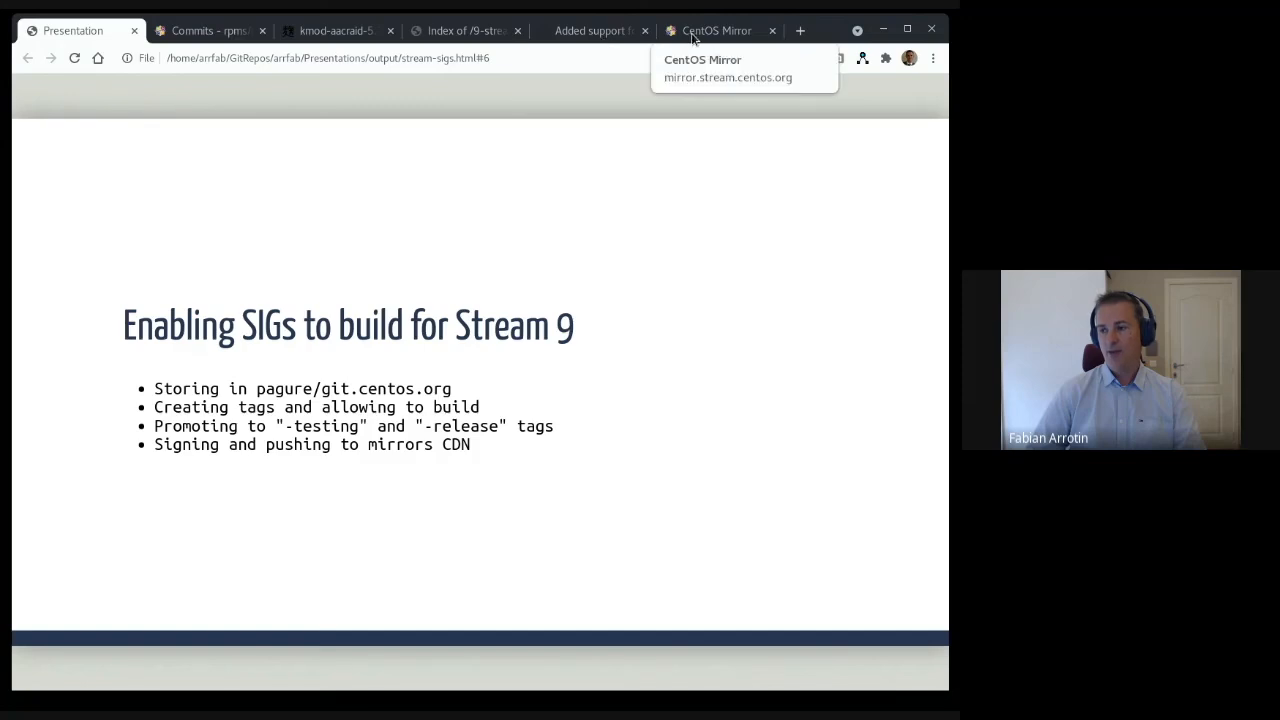
Step: Open the mirror.stream.centos.org root listing showing the 9-stream and SIGs folders
left_click(716, 30)
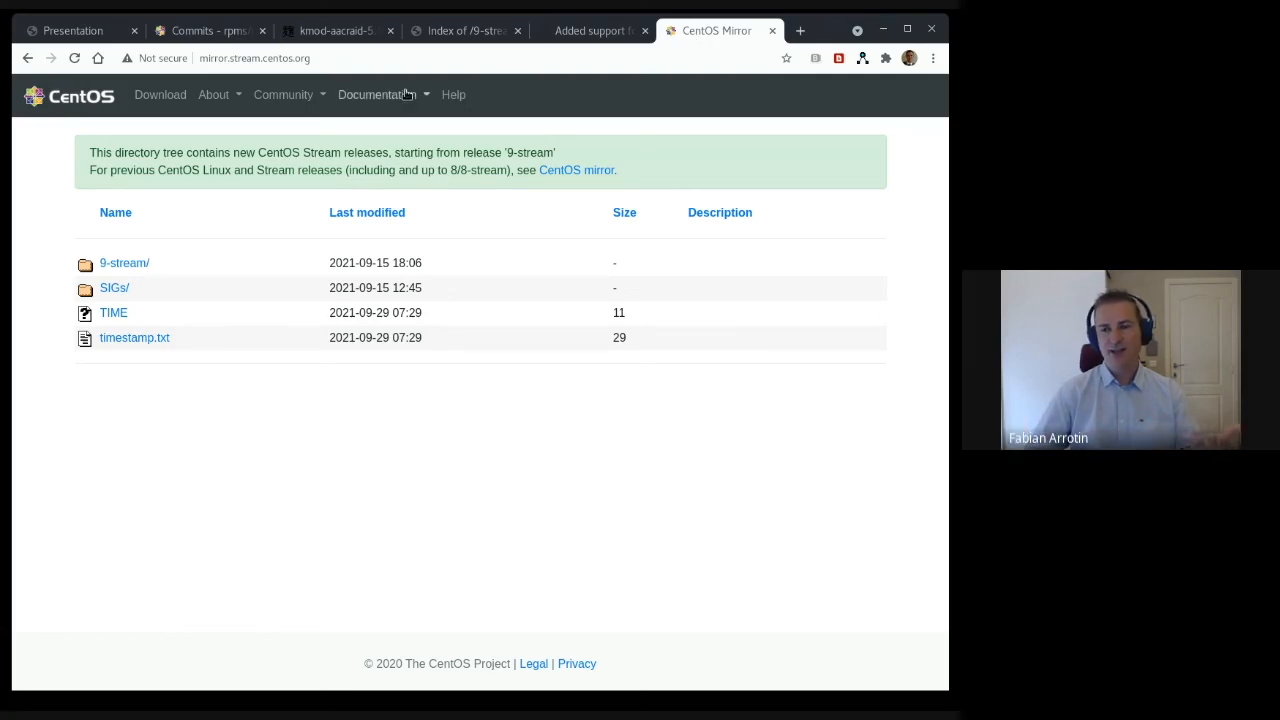
left_click(125, 262)
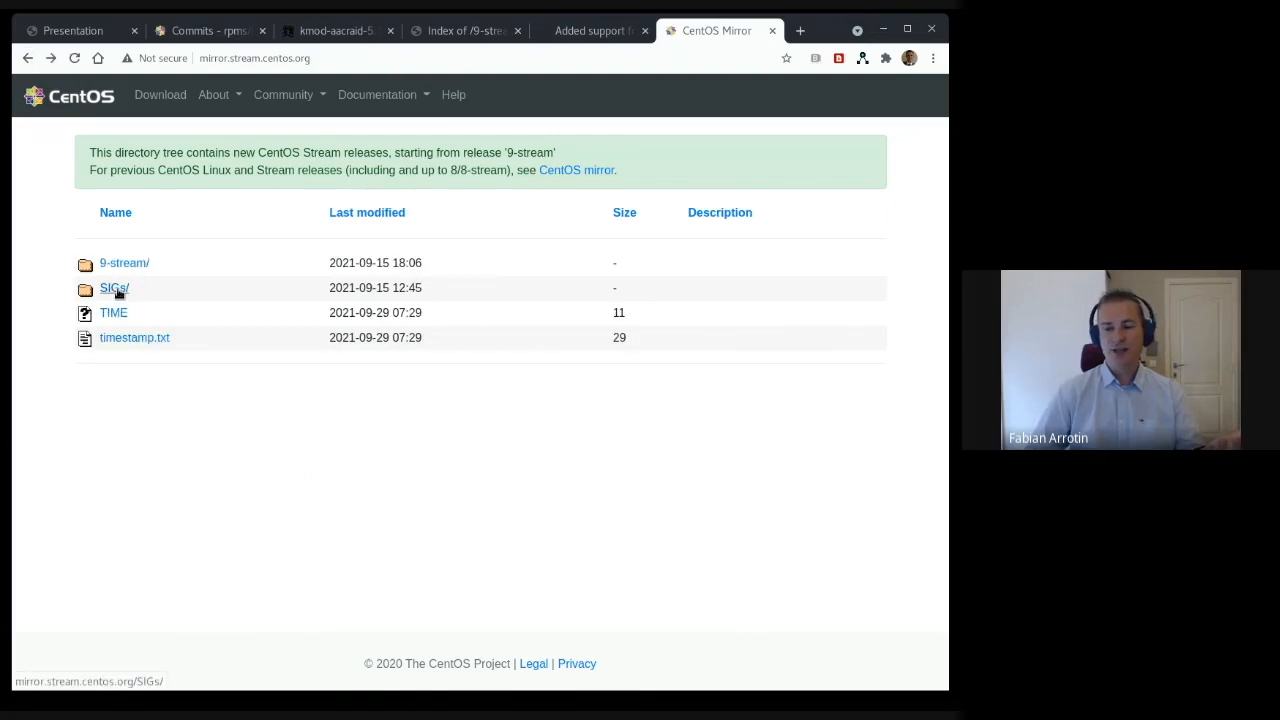
Step: Browse SIGs/9-stream/infra/x86_64/infra-common/Packages/b to the three bridge-utils 1.7.1 RPMs
left_click(113, 288)
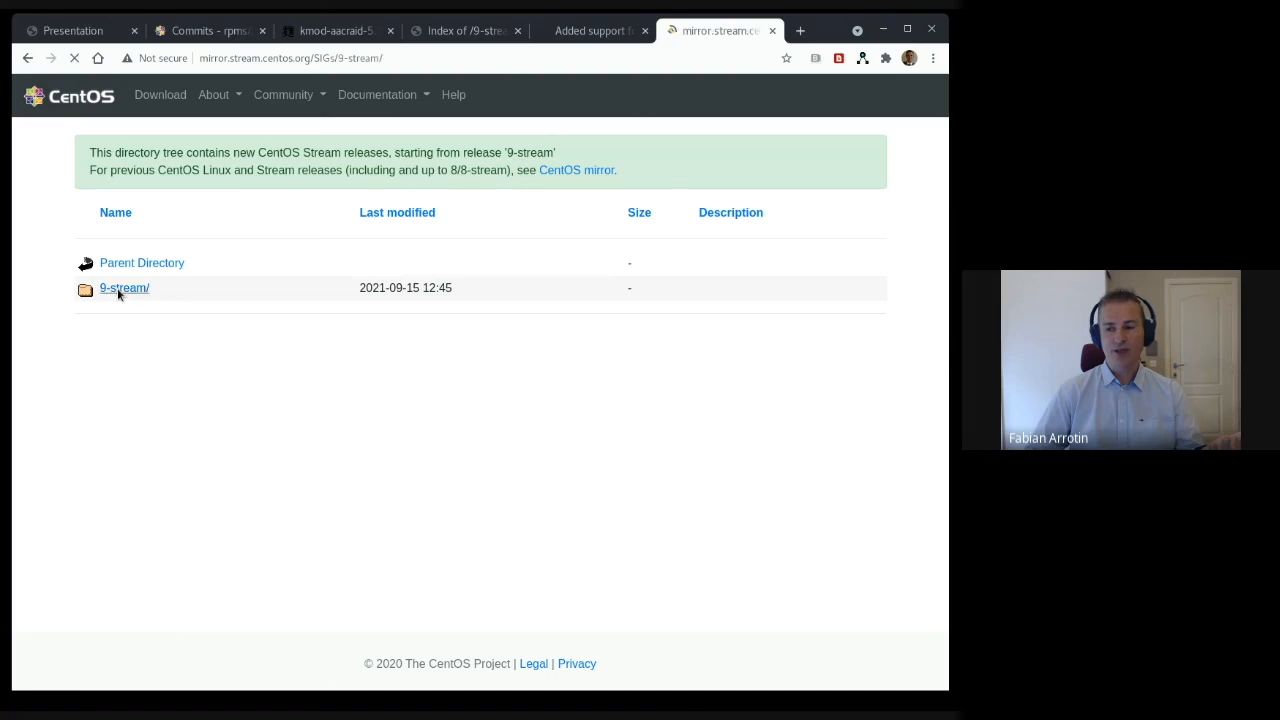
left_click(124, 288)
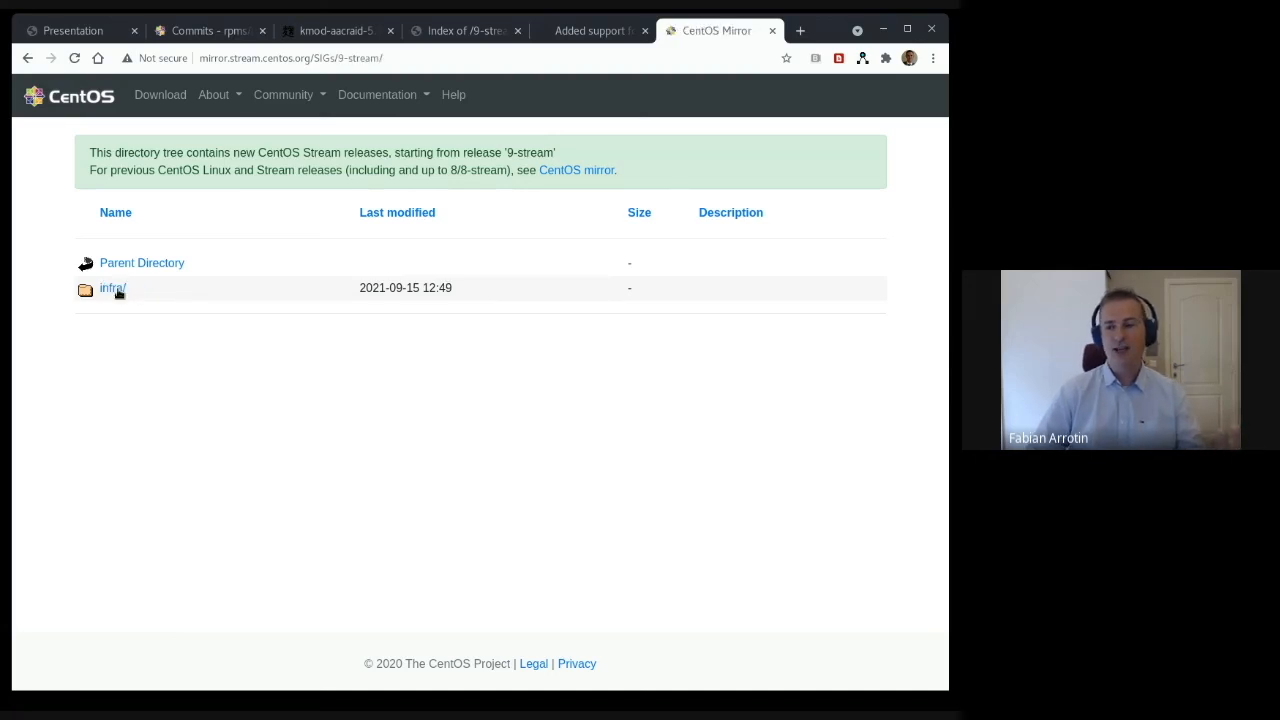
left_click(112, 288)
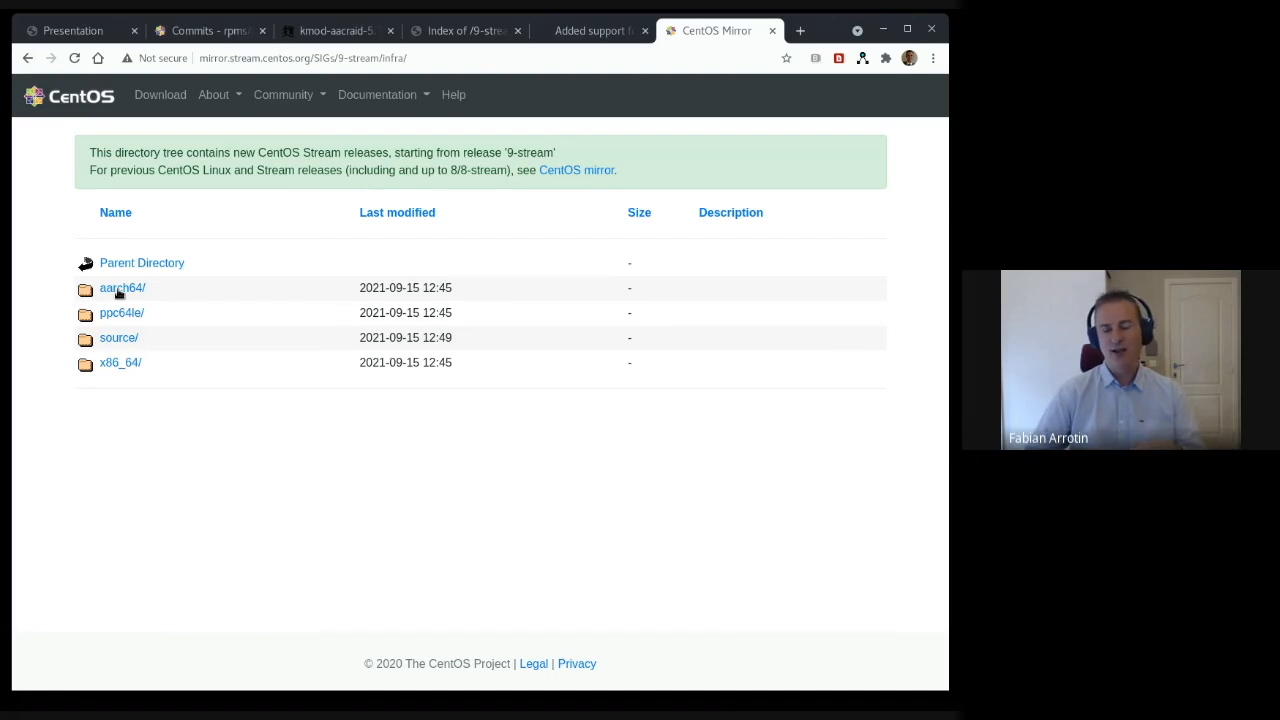
left_click(120, 362)
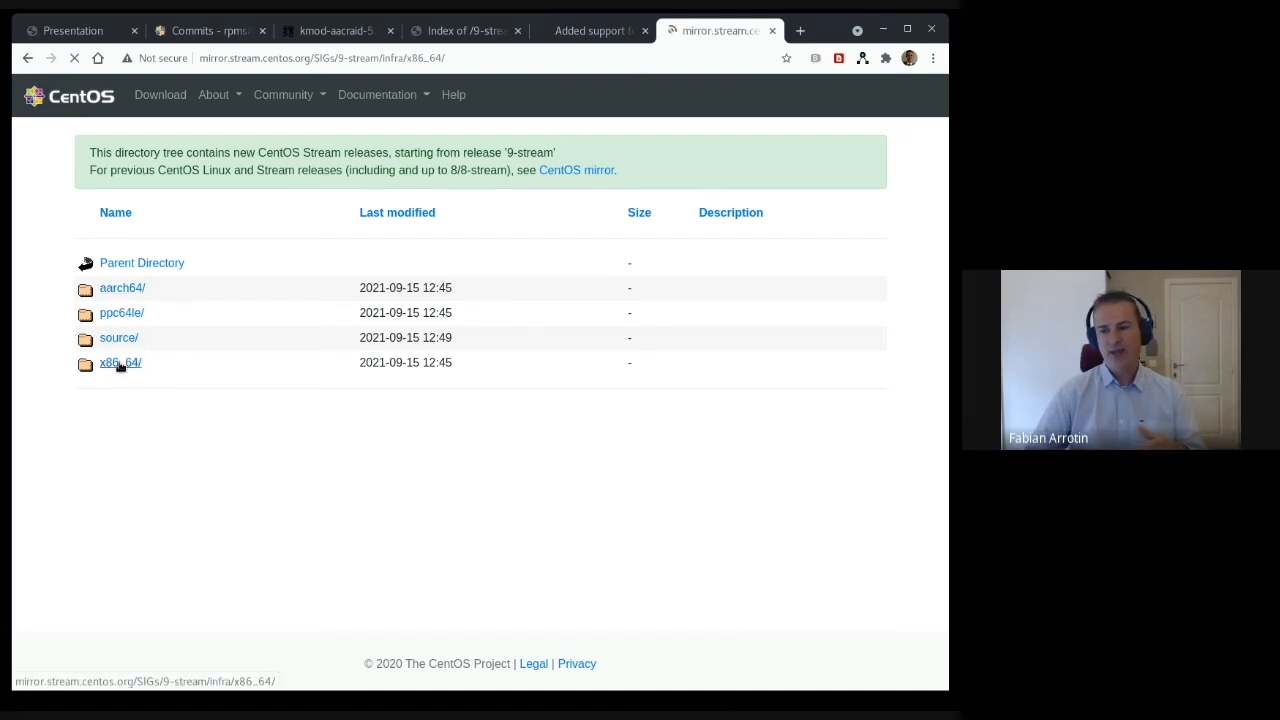
left_click(120, 362)
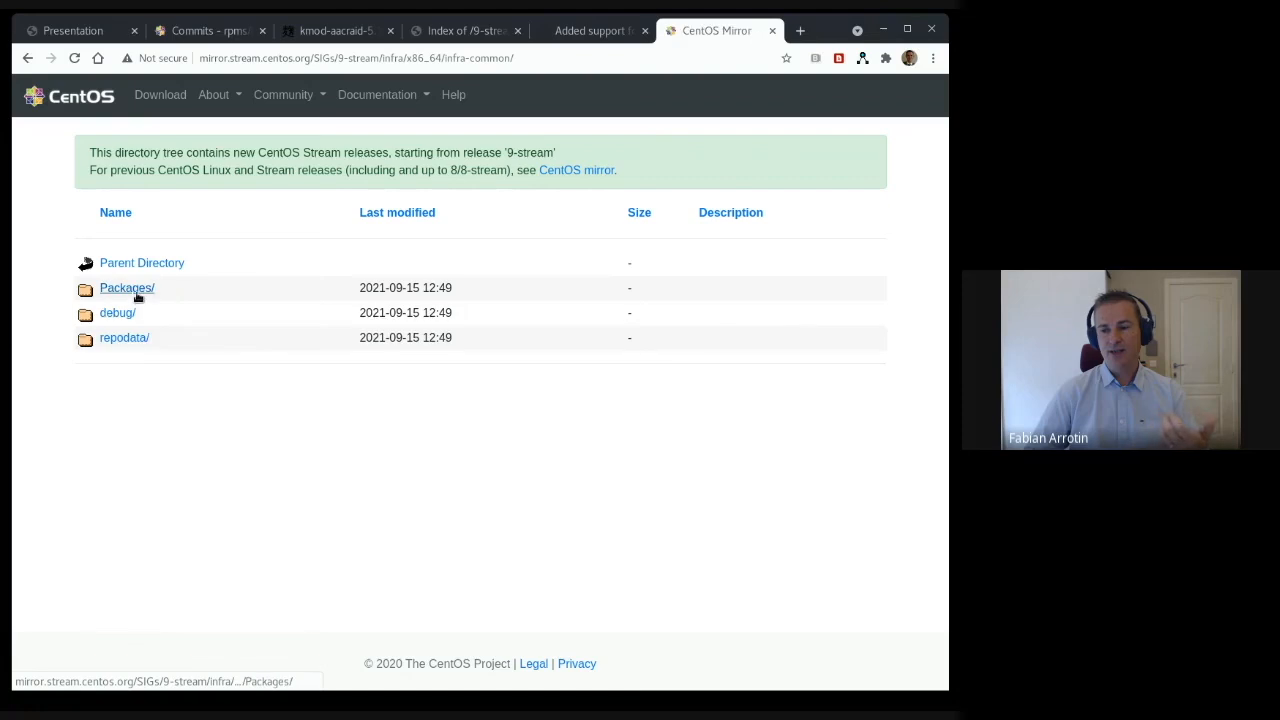
left_click(127, 288)
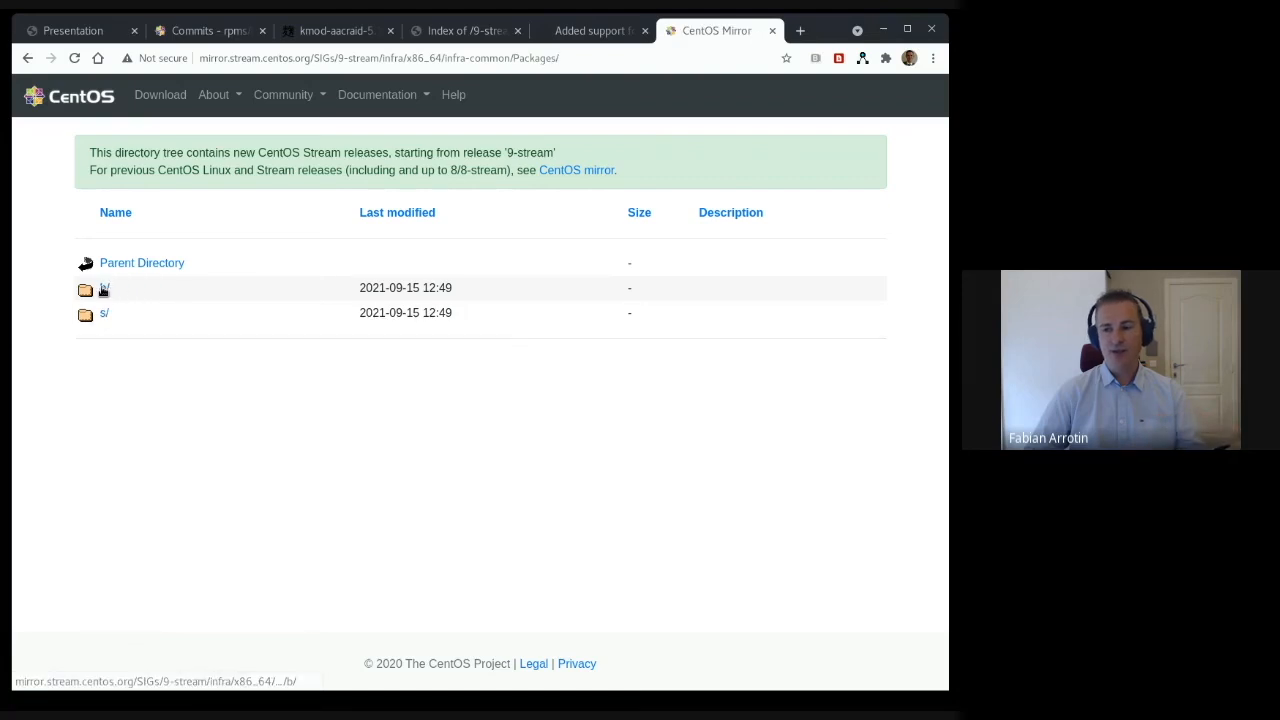
left_click(104, 288)
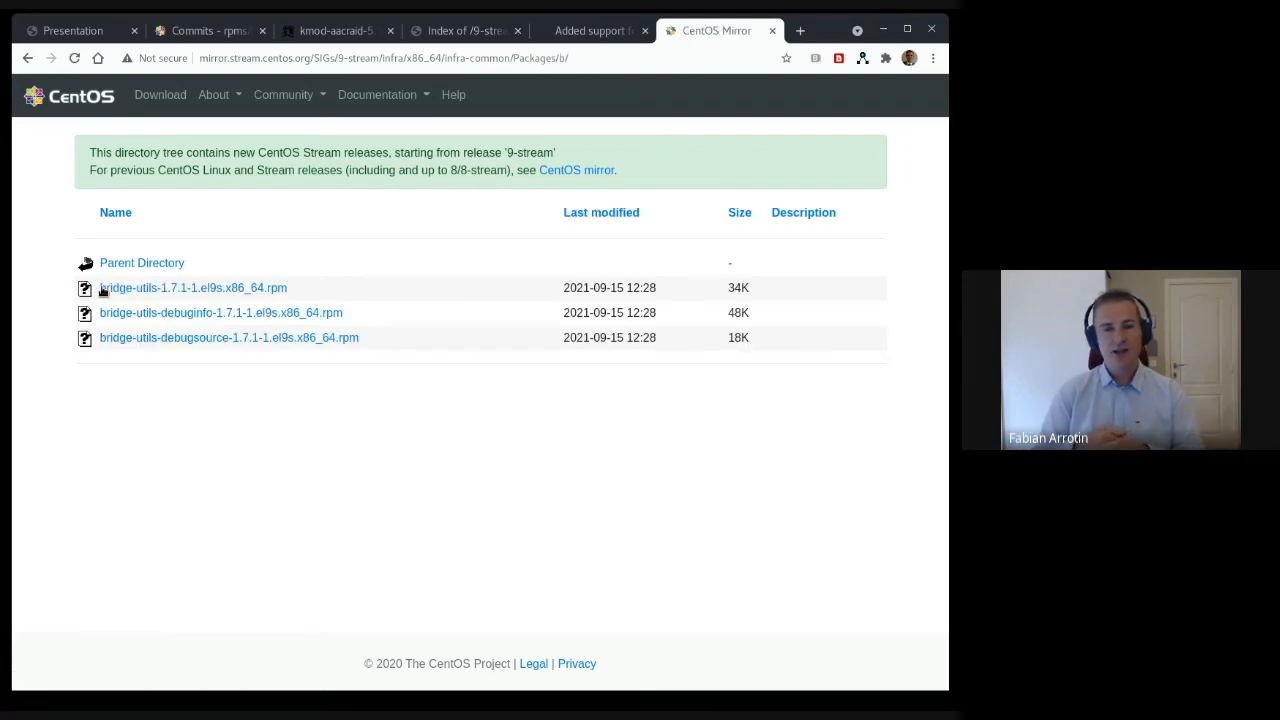